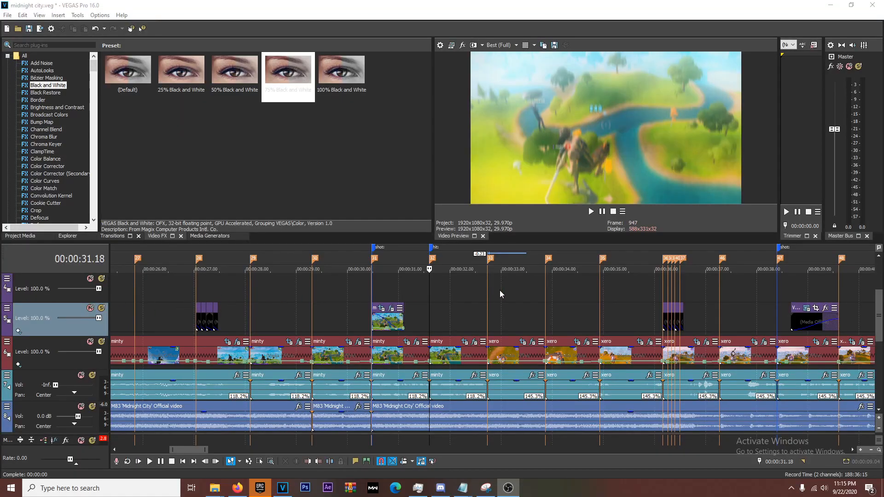
pyautogui.moveTo(527, 295)
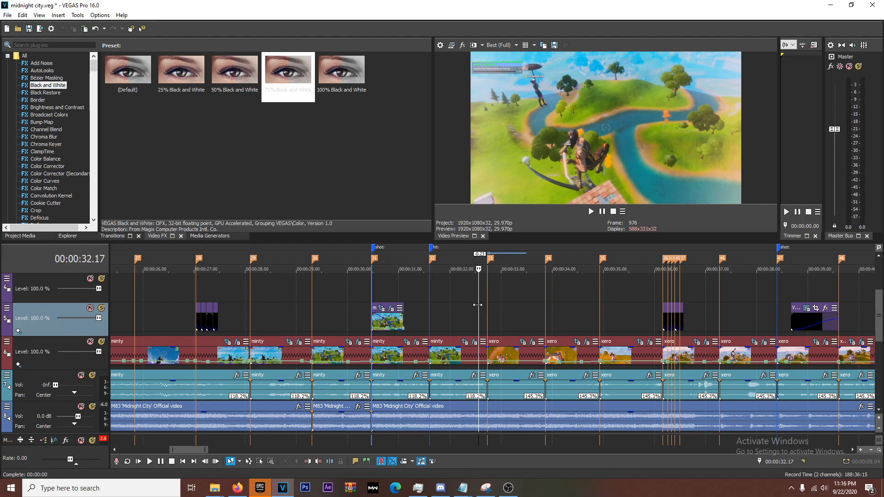
pyautogui.moveTo(515, 277)
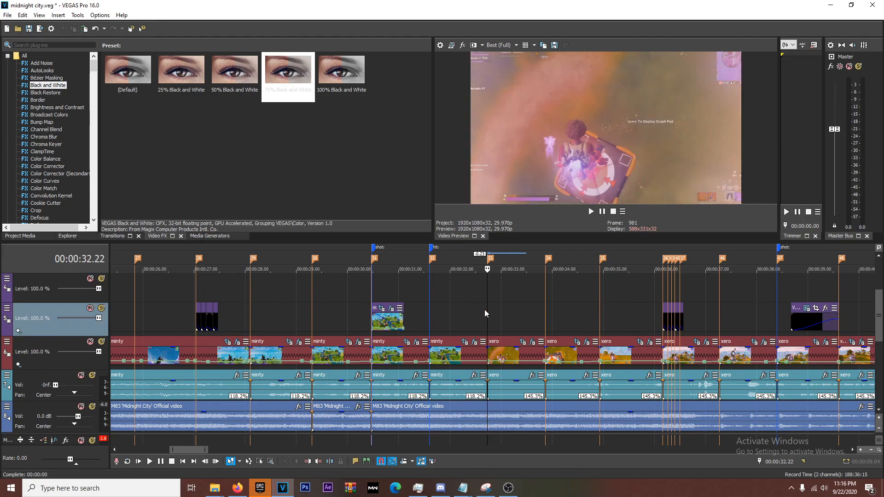
pyautogui.moveTo(464, 313)
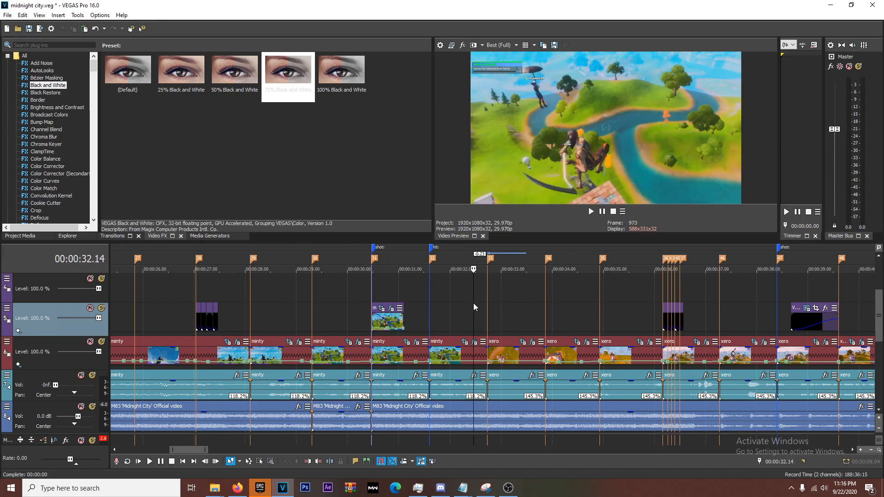
# Put the playhead just before the minty–xero cut and zoom the timeline in there
pyautogui.click(500, 269)
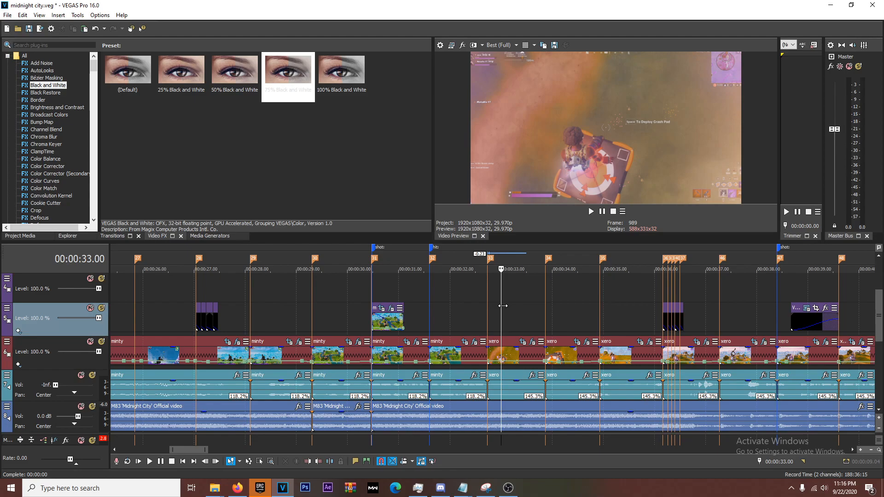
pyautogui.moveTo(504, 288)
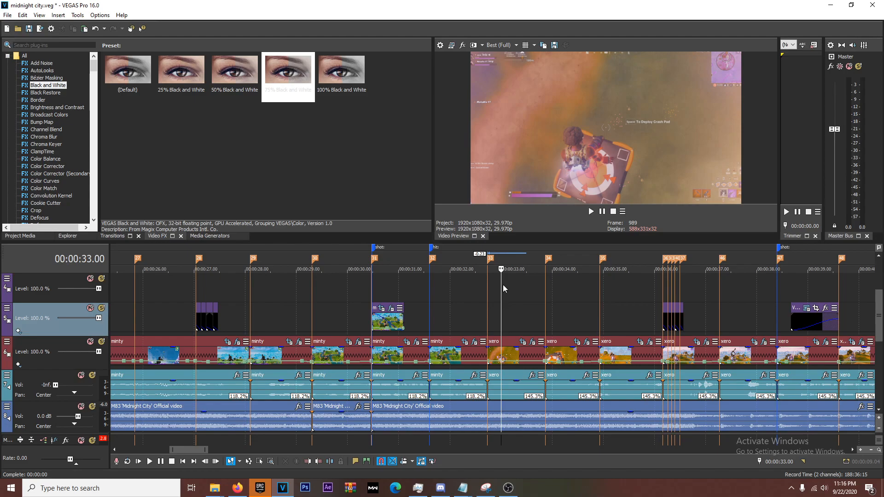
pyautogui.click(474, 260)
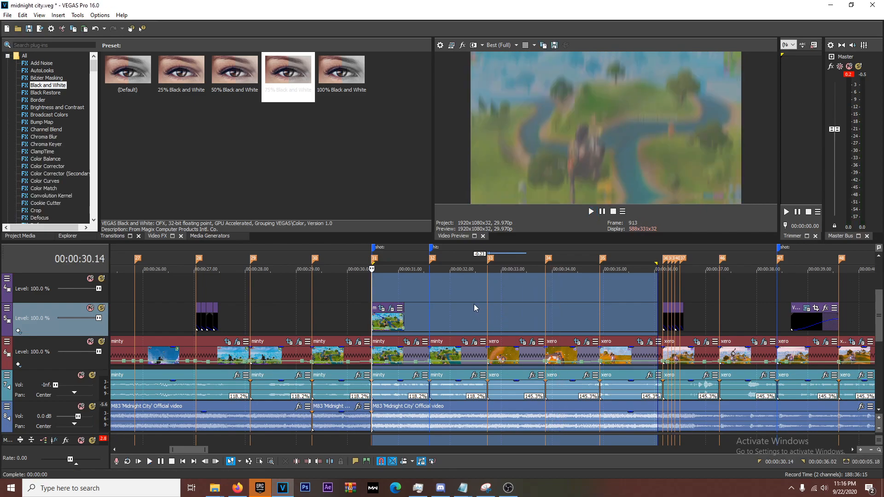
pyautogui.click(474, 269)
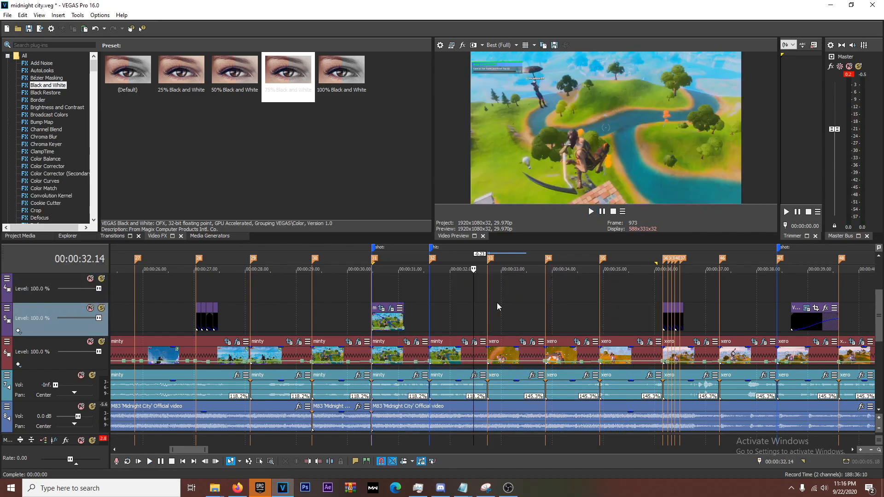
pyautogui.click(590, 211)
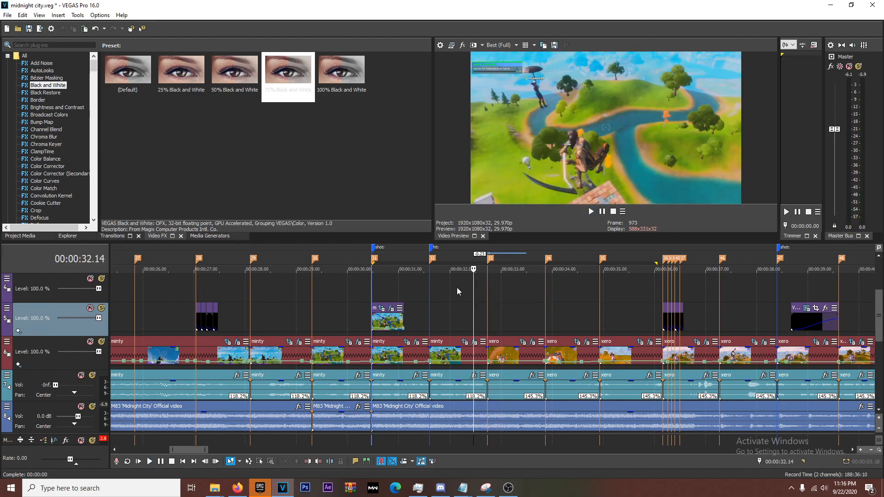
pyautogui.moveTo(448, 320)
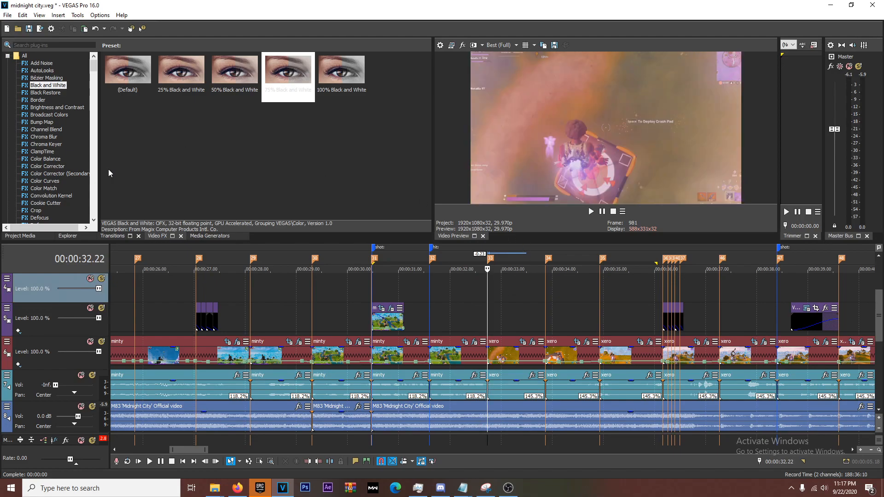
# Select S_Glow in the Video FX list to show its Deer glow presets
pyautogui.scroll(-3)
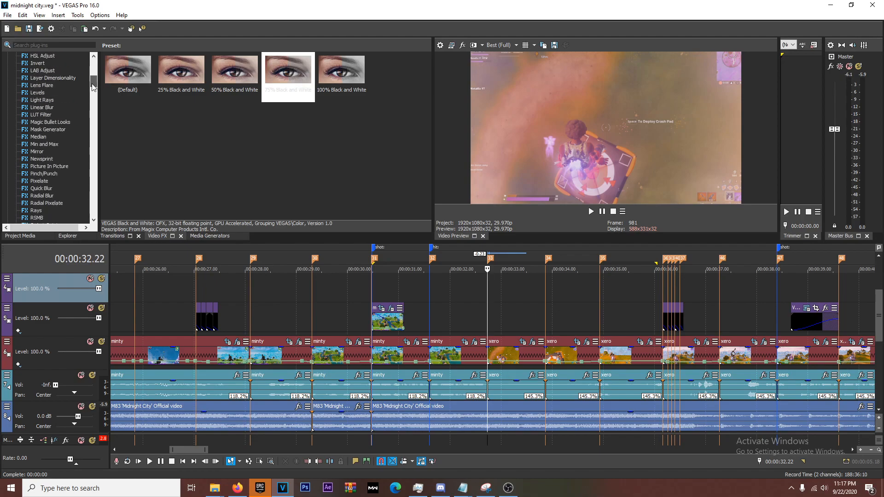
pyautogui.scroll(-3)
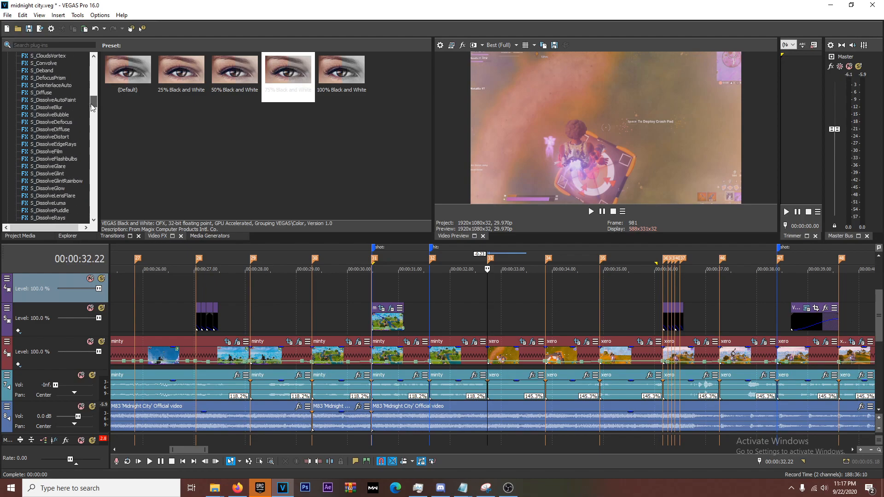
pyautogui.scroll(-3)
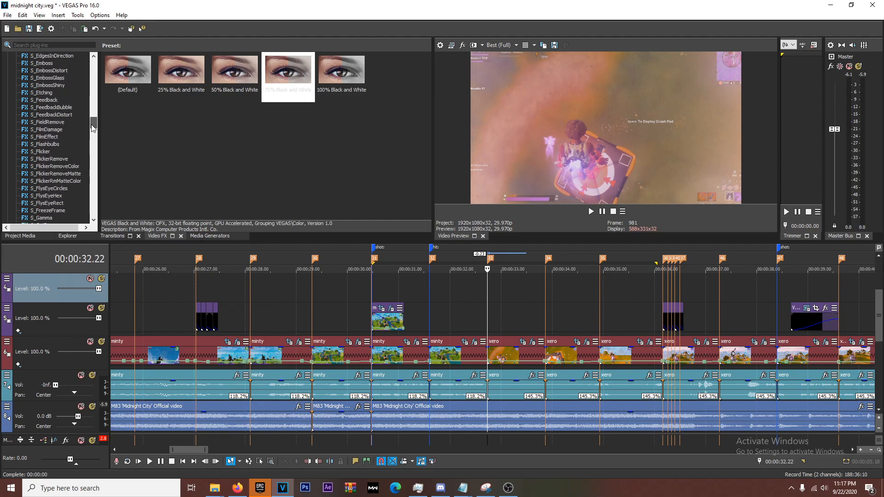
pyautogui.scroll(-3)
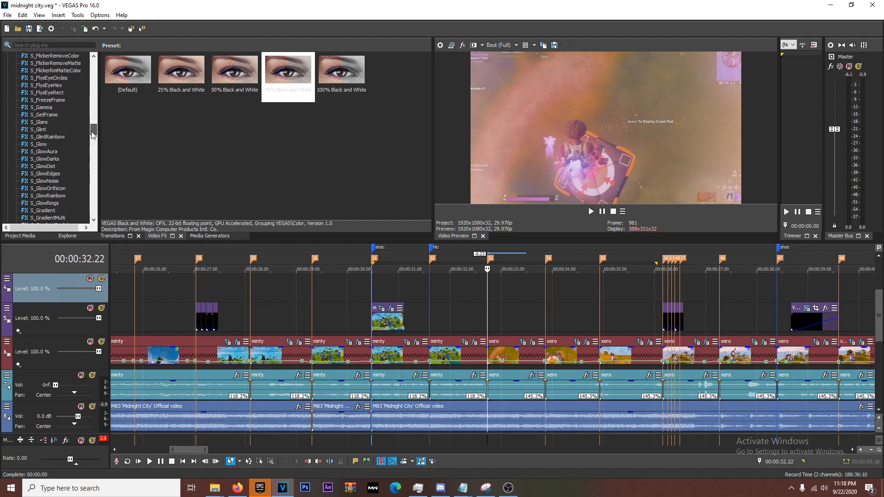
pyautogui.click(39, 144)
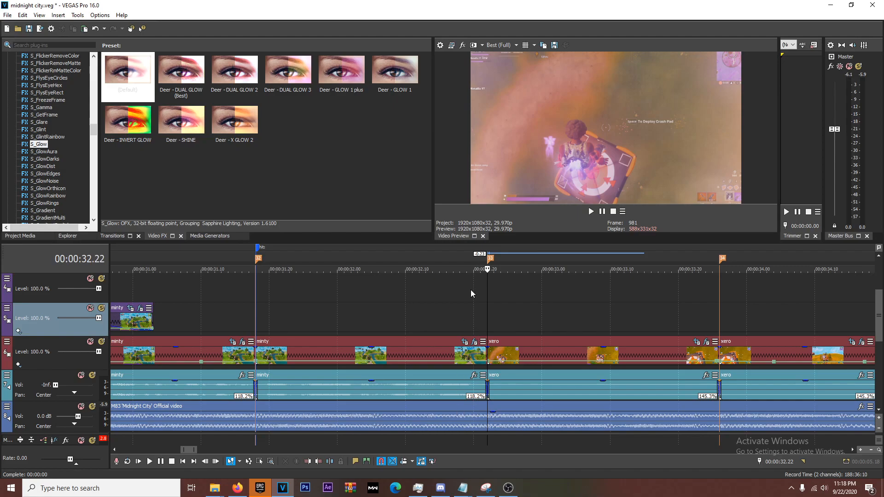
pyautogui.moveTo(544, 285)
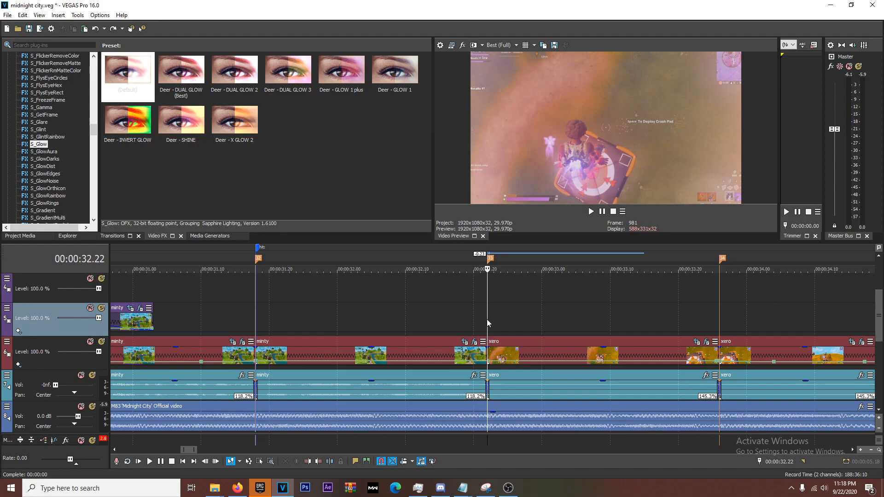
# Split the minty and xero events eight frames either side of the cut
pyautogui.click(467, 269)
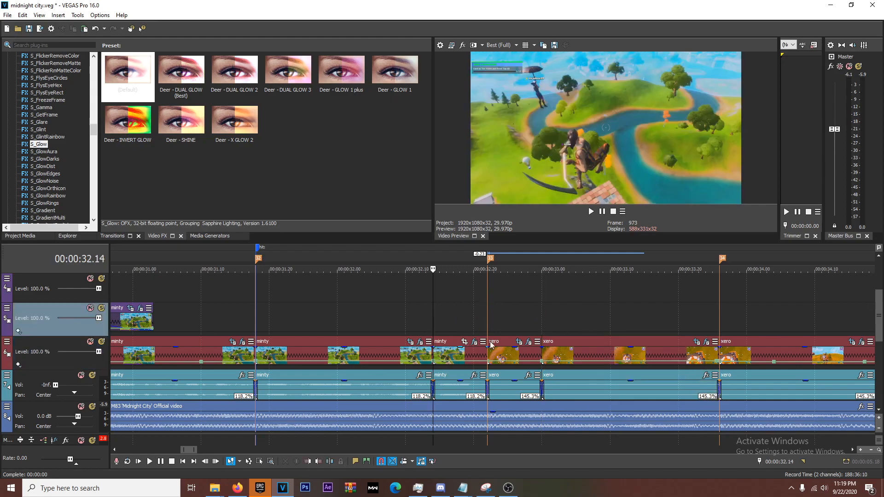
pyautogui.click(127, 70)
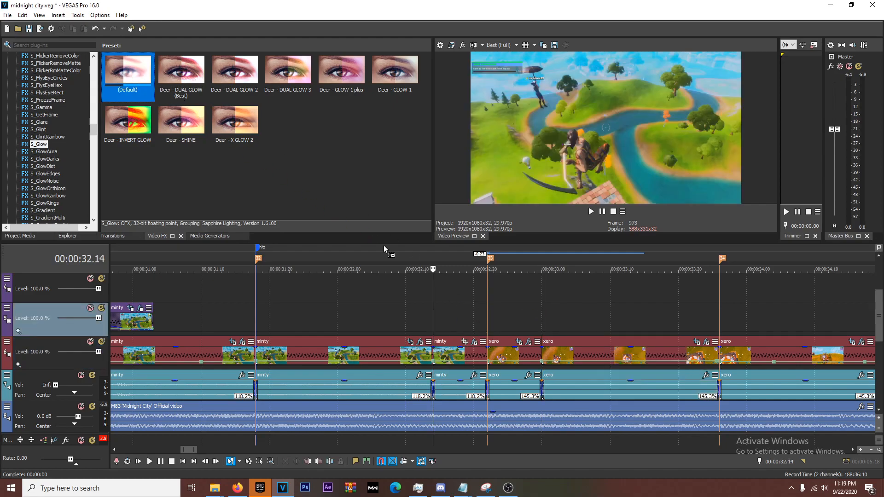
# Drop the S_Glow (Default) preset onto the short minty event, opening Video Event FX
pyautogui.click(127, 70)
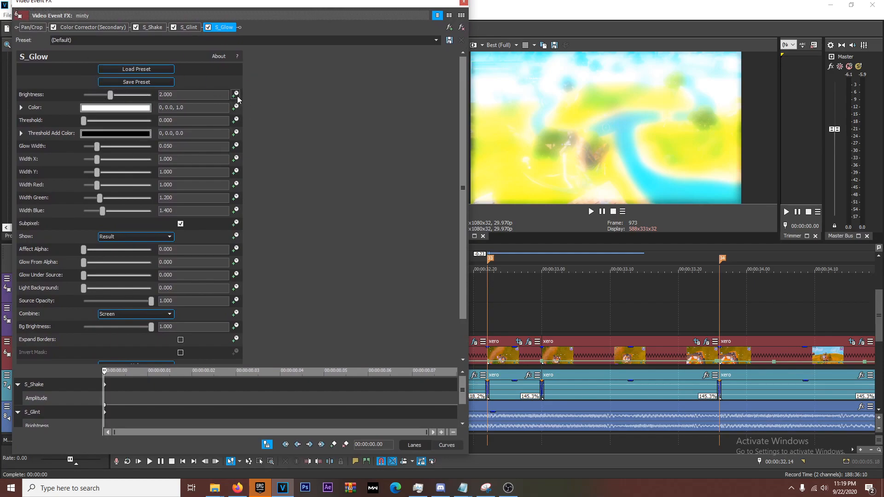
pyautogui.moveTo(278, 224)
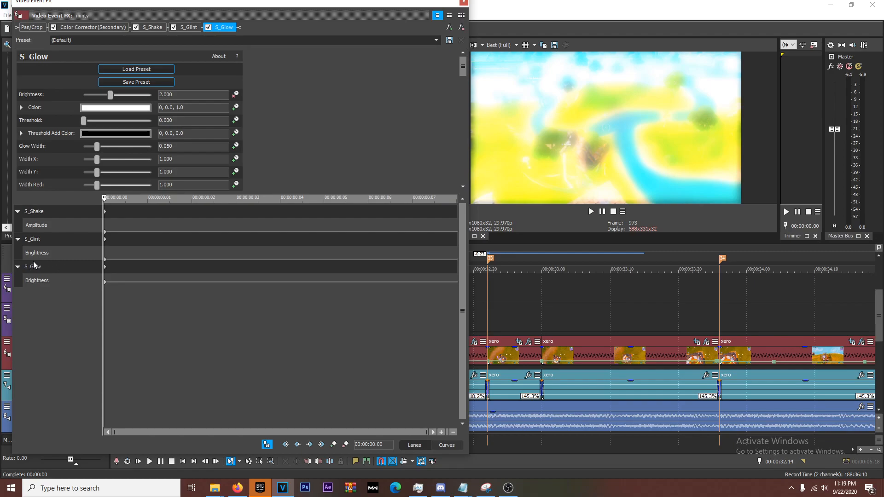
# Keyframe the minty piece's S_Glow Brightness at 0.000 on frame 0
pyautogui.click(33, 266)
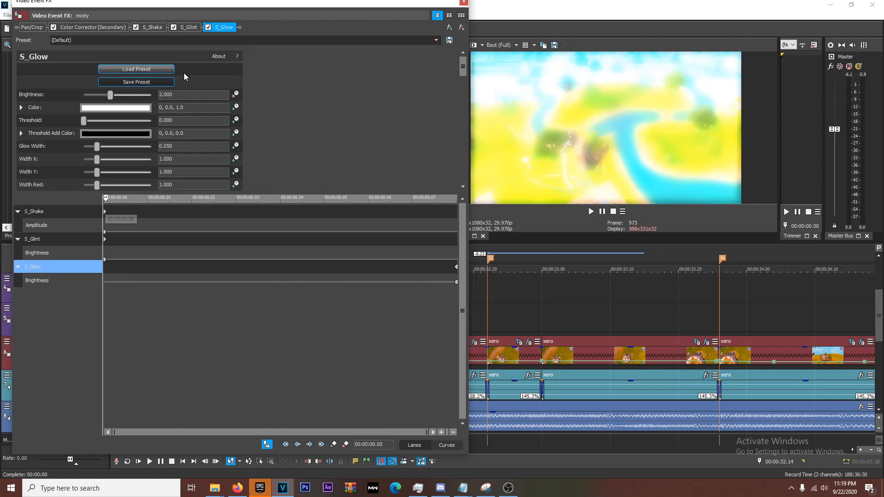
pyautogui.moveTo(110, 95); pyautogui.dragTo(107, 95)
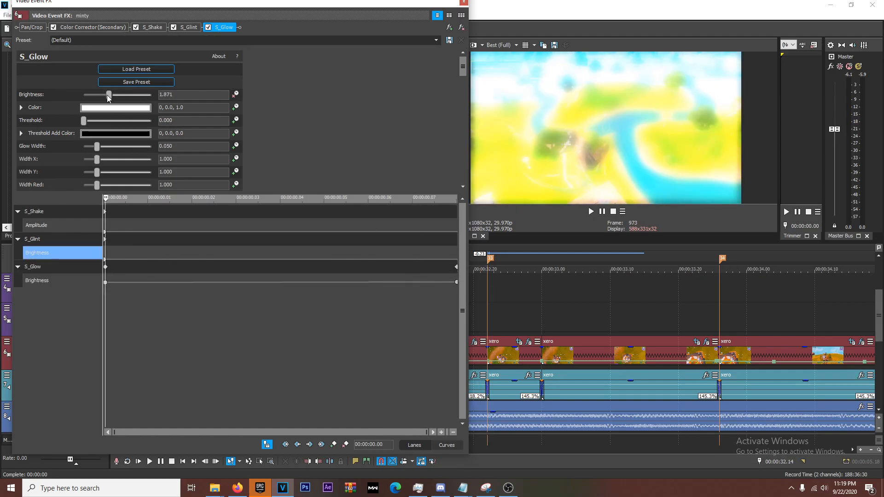
pyautogui.moveTo(108, 95); pyautogui.dragTo(83, 95)
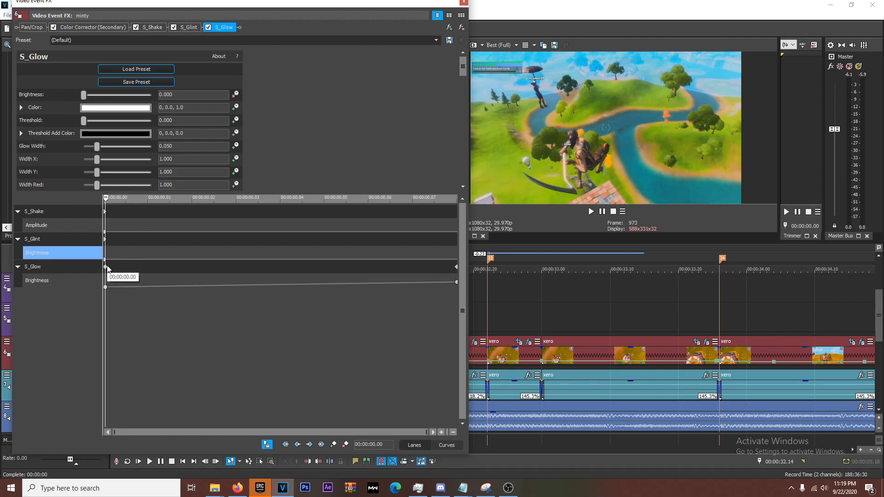
pyautogui.click(33, 266)
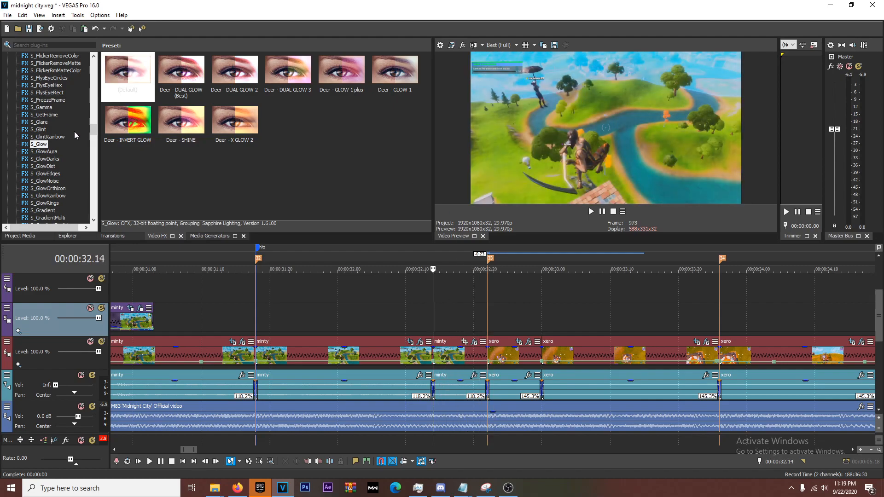
# Close Video Event FX and scroll the plug-in list back to Glow and Light Rays
pyautogui.scroll(3)
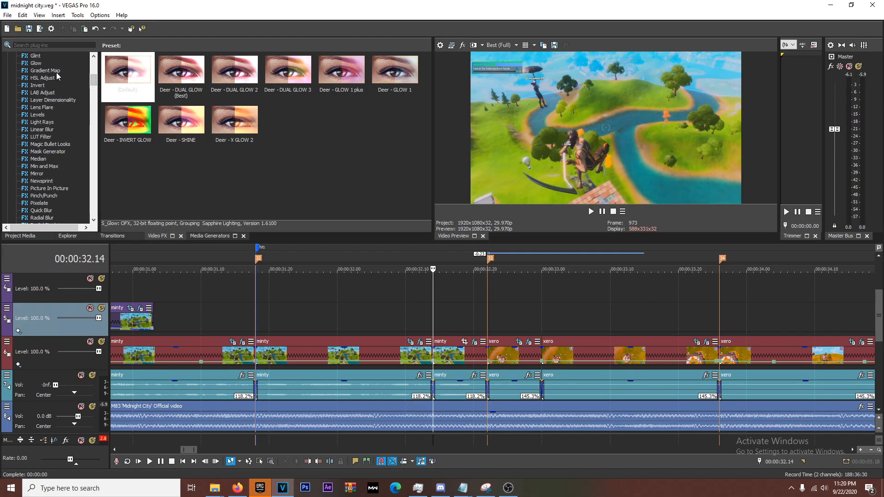
# Keyframe the minty piece's Gaussian Blur ranges from 0 at frame 0 to 0.06 at frame 8
pyautogui.click(45, 70)
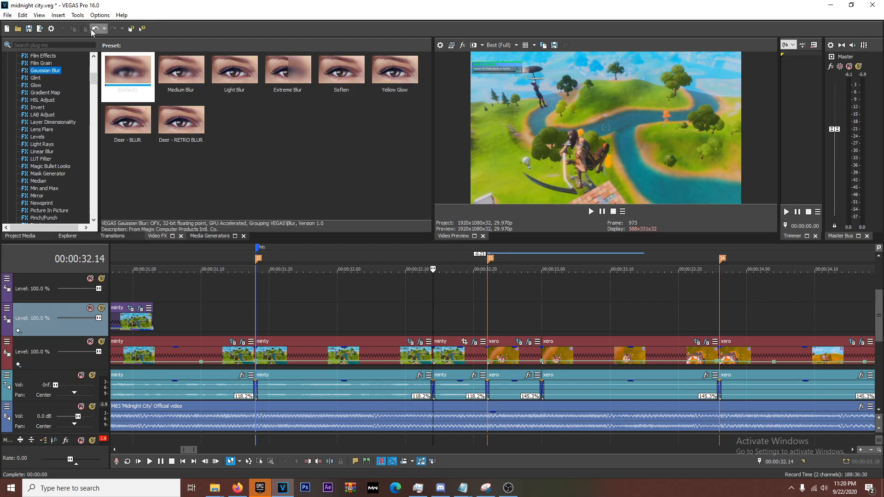
pyautogui.click(181, 69)
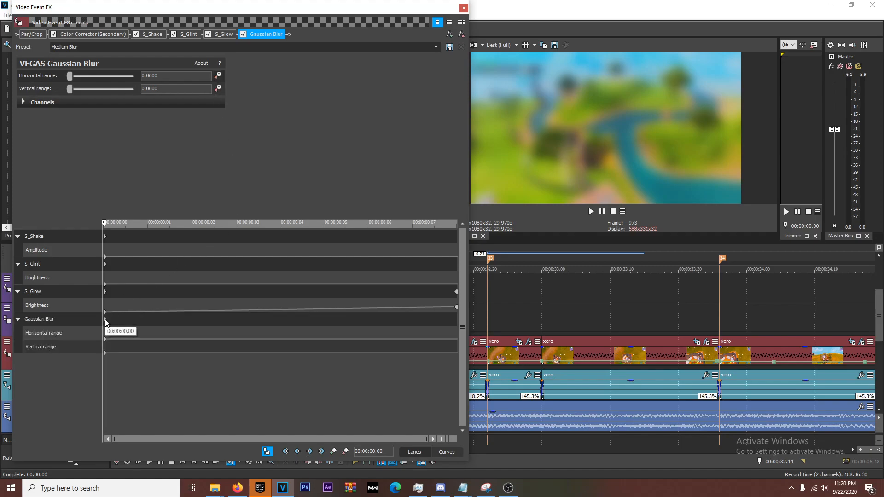
pyautogui.click(39, 319)
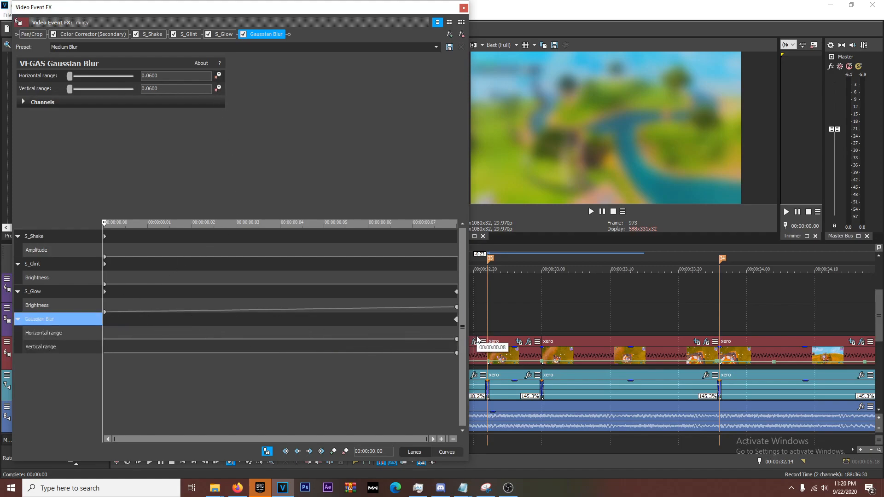
pyautogui.click(43, 333)
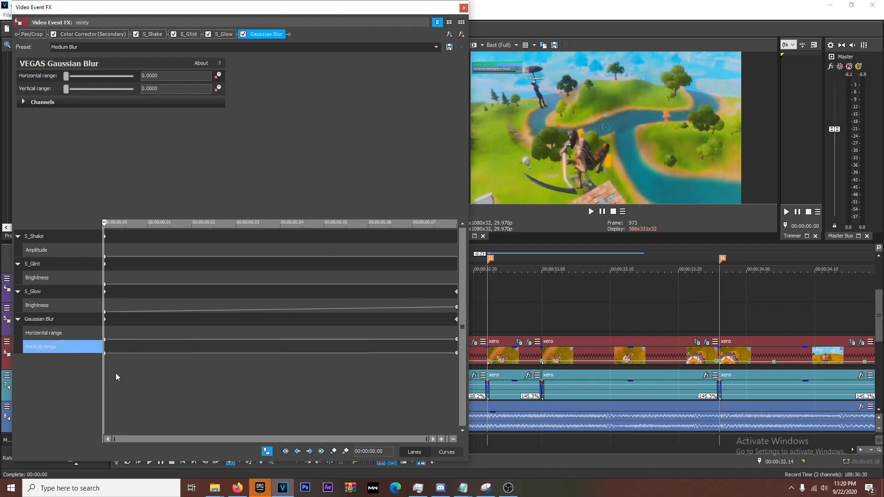
pyautogui.click(464, 7)
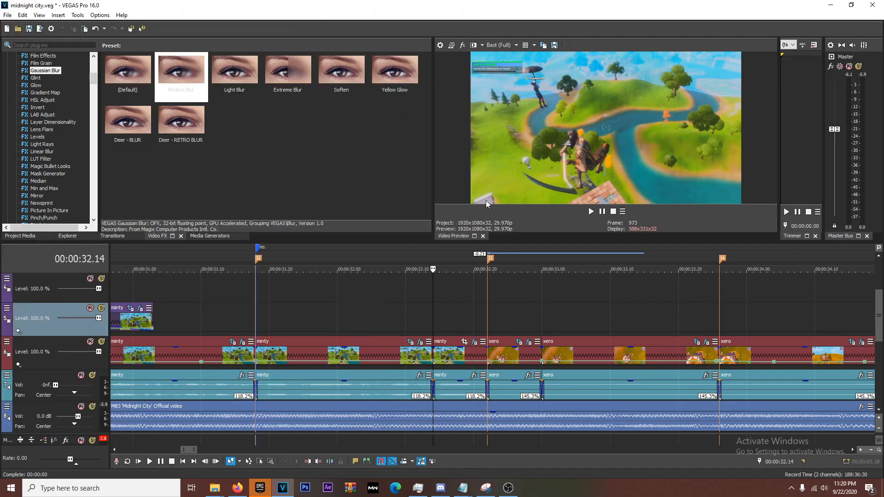
# Keyframe the xero opening's Medium Blur ranges from 0.06 at frame 0 to 0 at frame 8
pyautogui.click(339, 356)
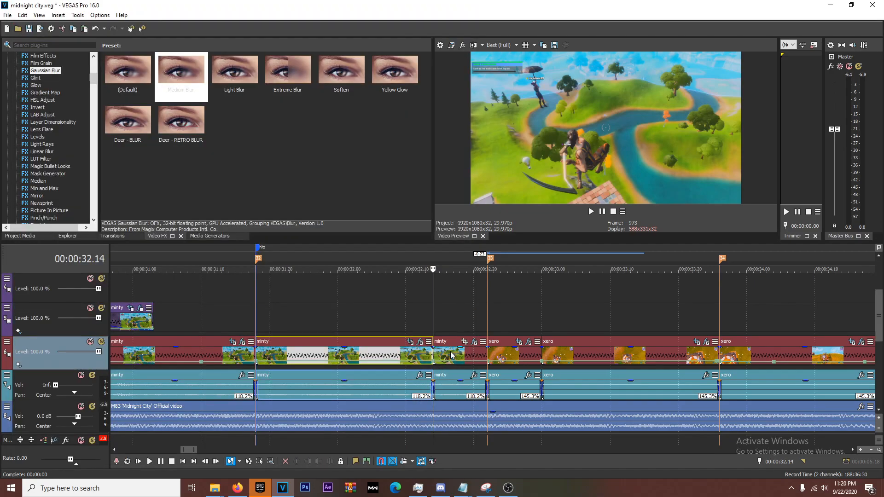
pyautogui.moveTo(433, 320)
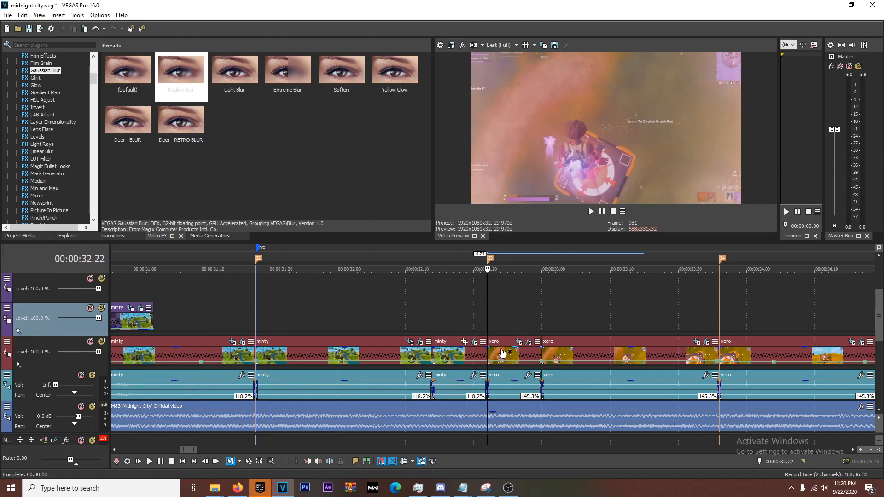
pyautogui.moveTo(204, 130)
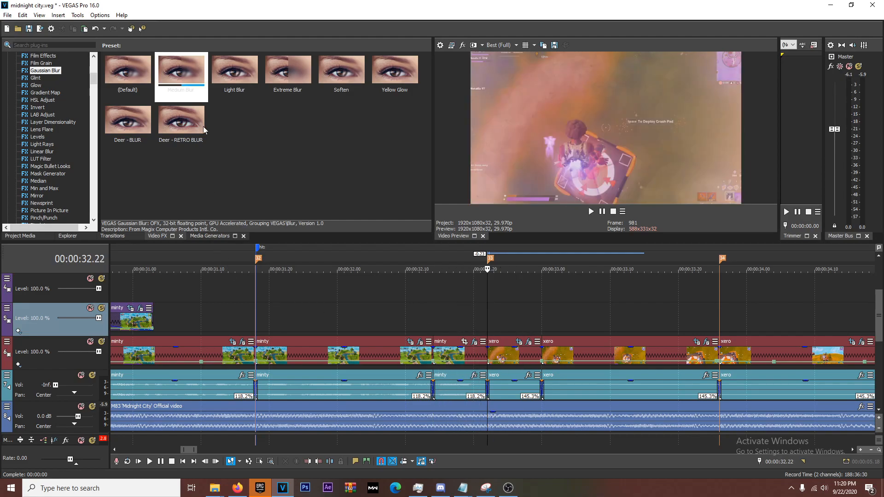
pyautogui.click(181, 69)
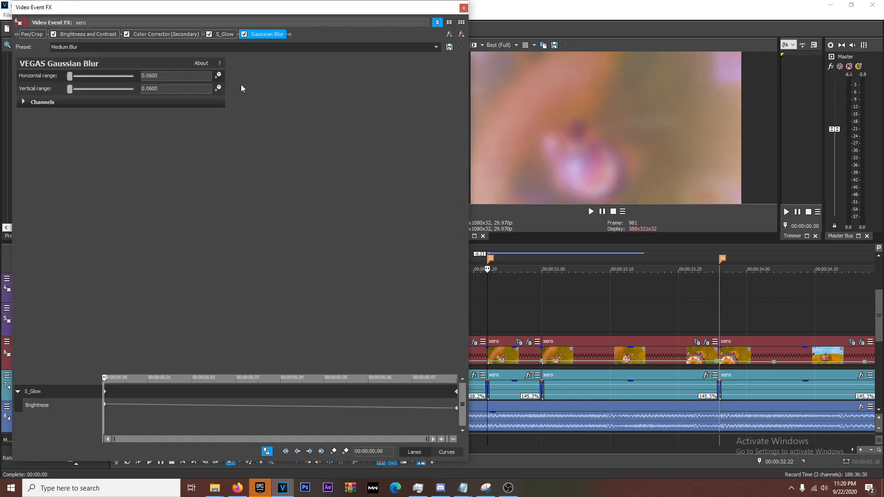
pyautogui.moveTo(291, 374)
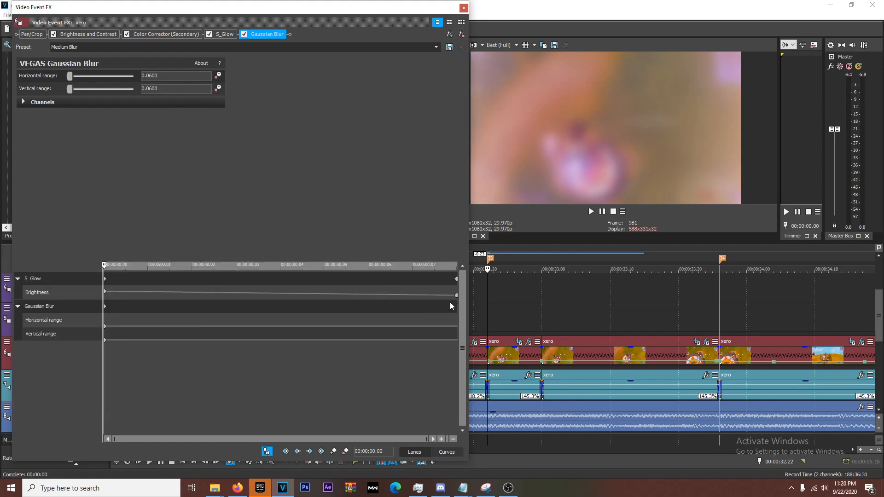
pyautogui.click(40, 306)
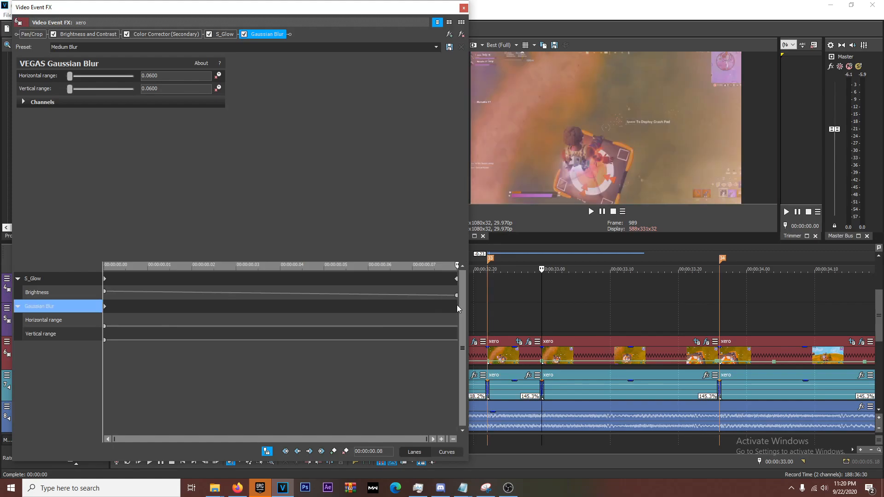
pyautogui.click(43, 319)
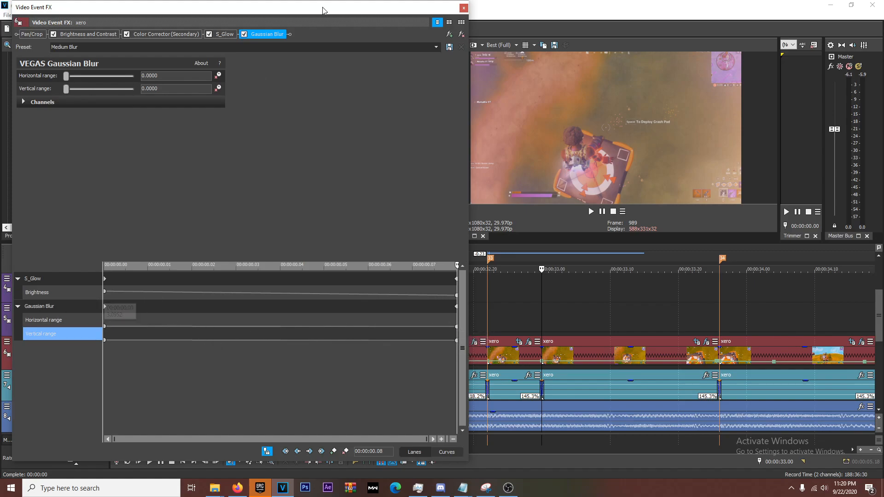
pyautogui.click(464, 8)
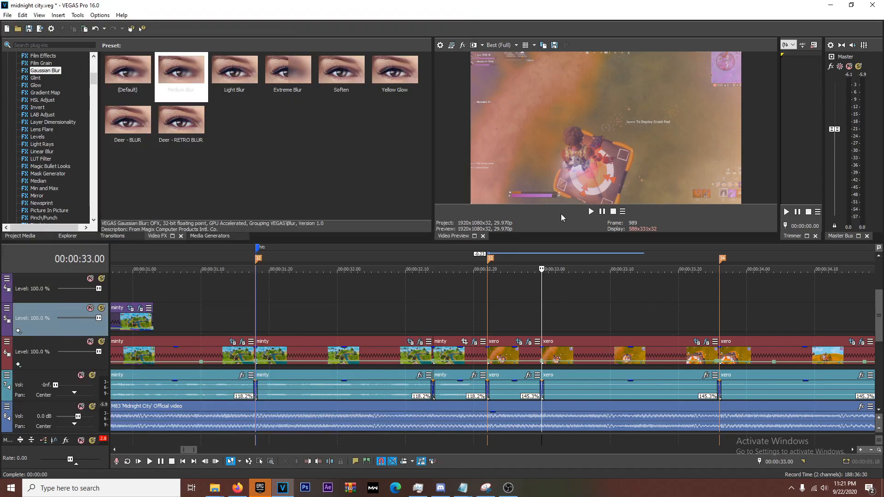
# Add S_Glow to the xero opening with Brightness animated to 0 at 00:00:00.08
pyautogui.scroll(-3)
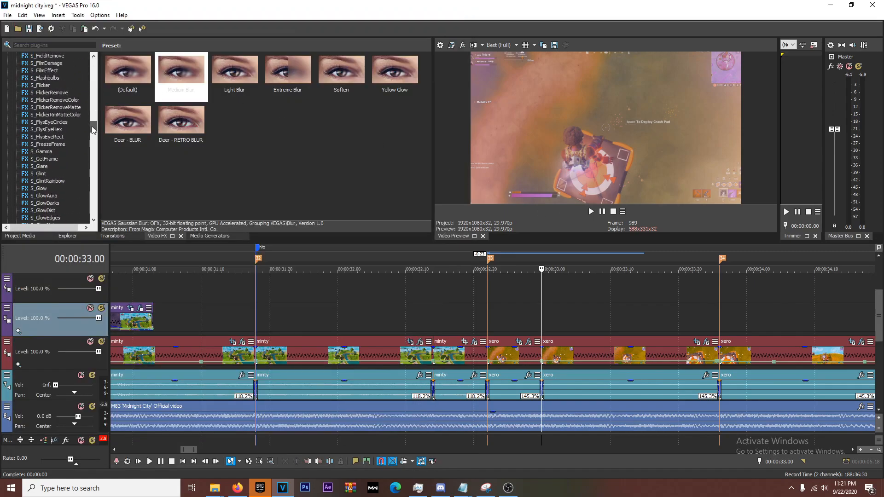
pyautogui.click(39, 136)
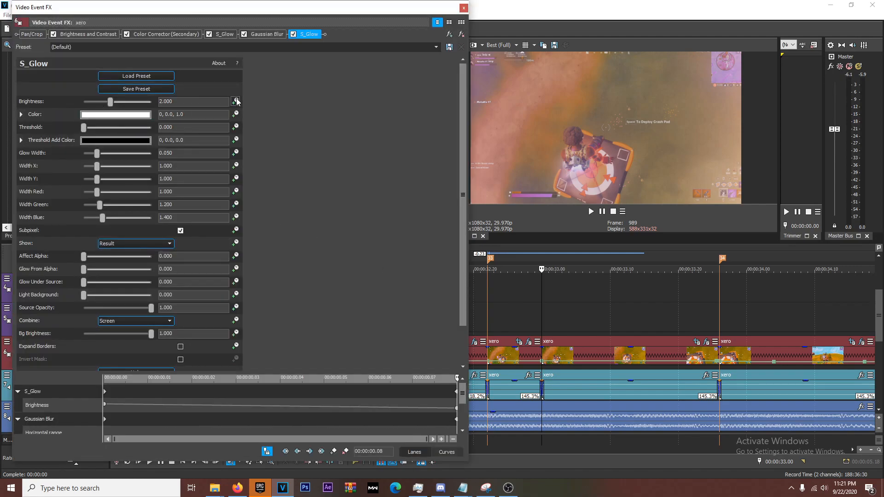
pyautogui.moveTo(237, 102)
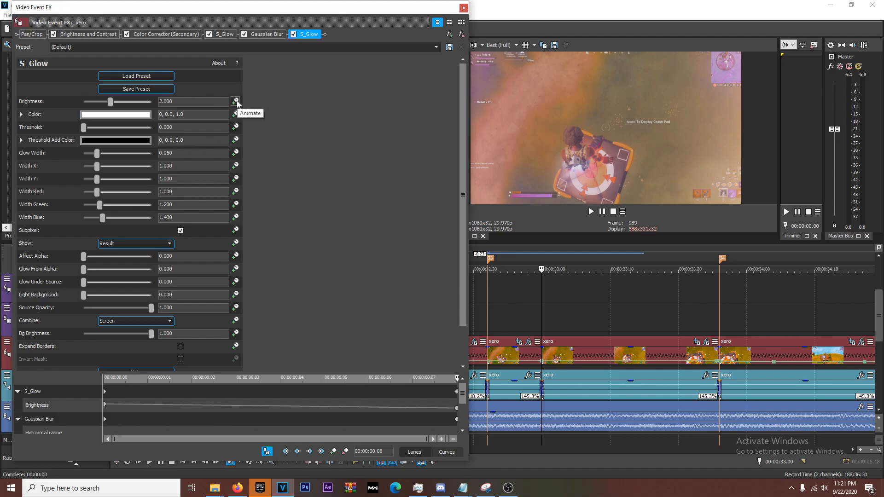
pyautogui.moveTo(412, 360)
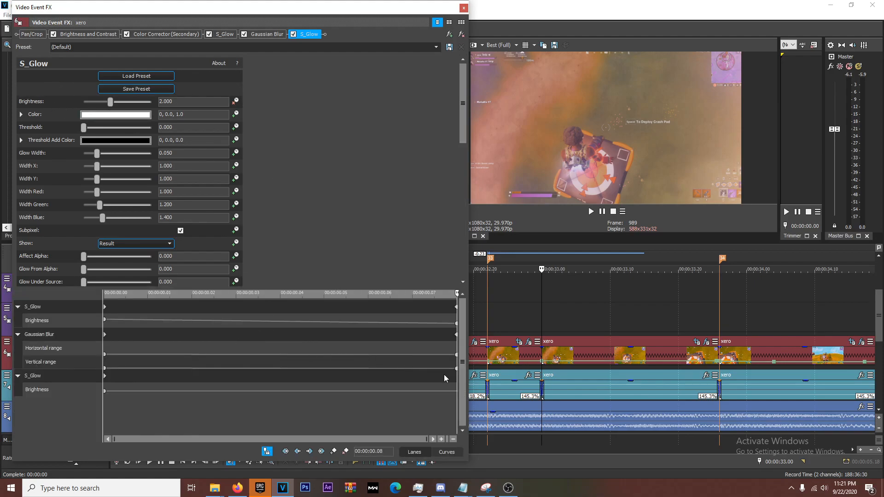
pyautogui.moveTo(550, 254)
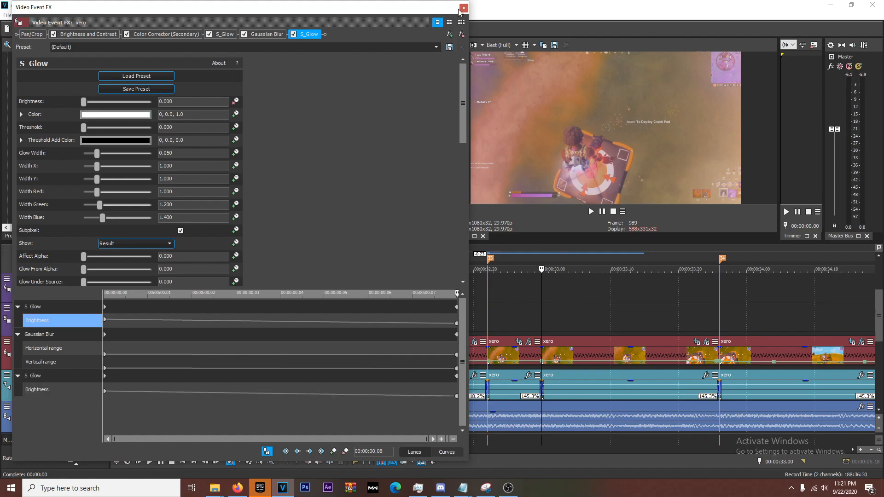
pyautogui.click(464, 7)
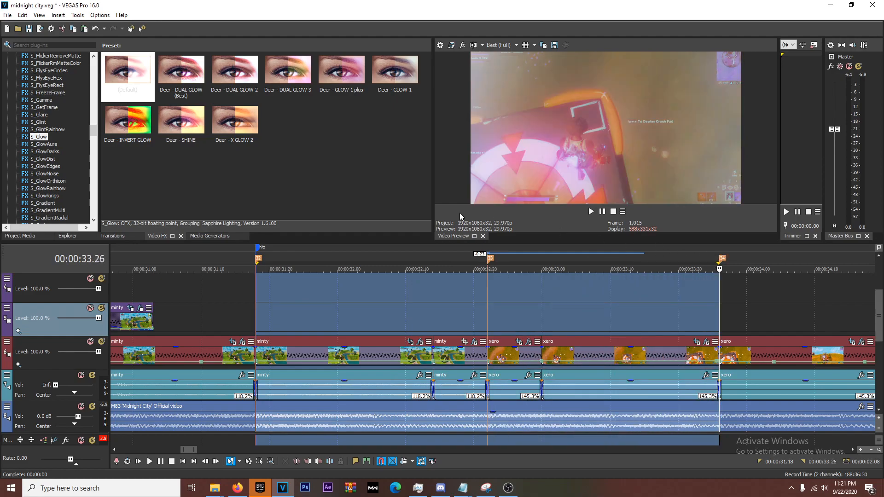
pyautogui.press('ctrl+s')
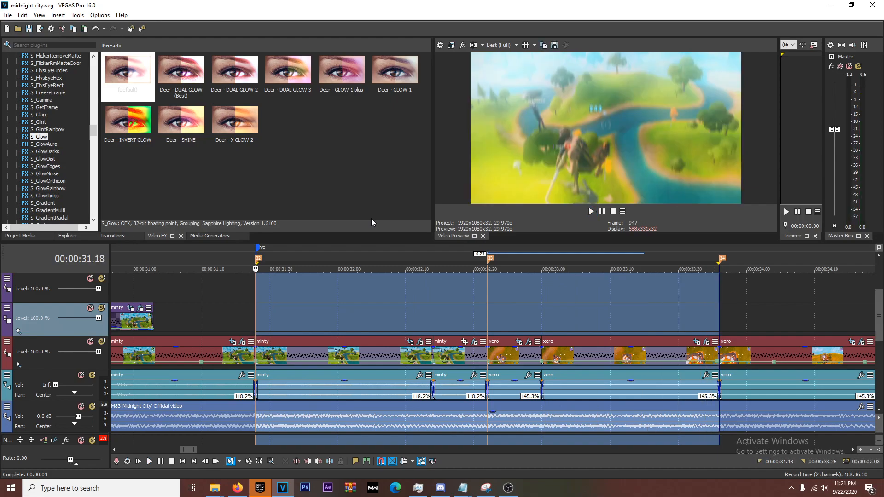
pyautogui.moveTo(422, 303)
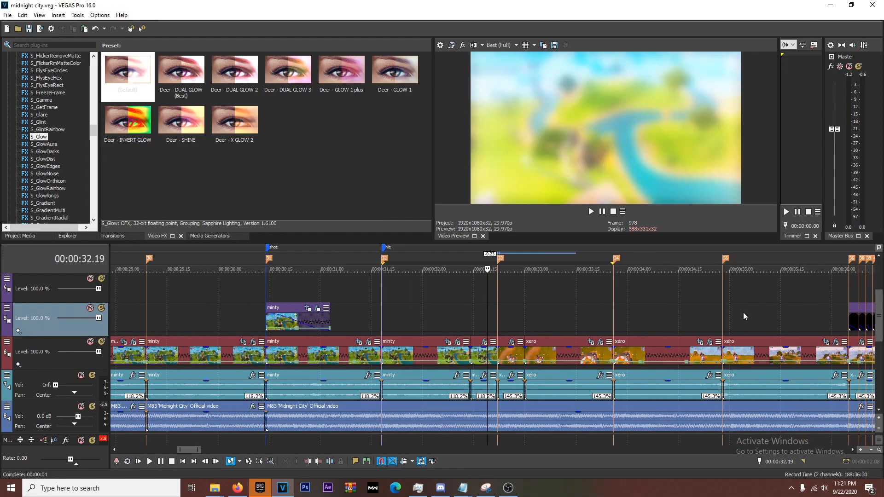
# Inspect the Film Burn overlay tracks, then play the transition from just before the cut
pyautogui.click(7, 279)
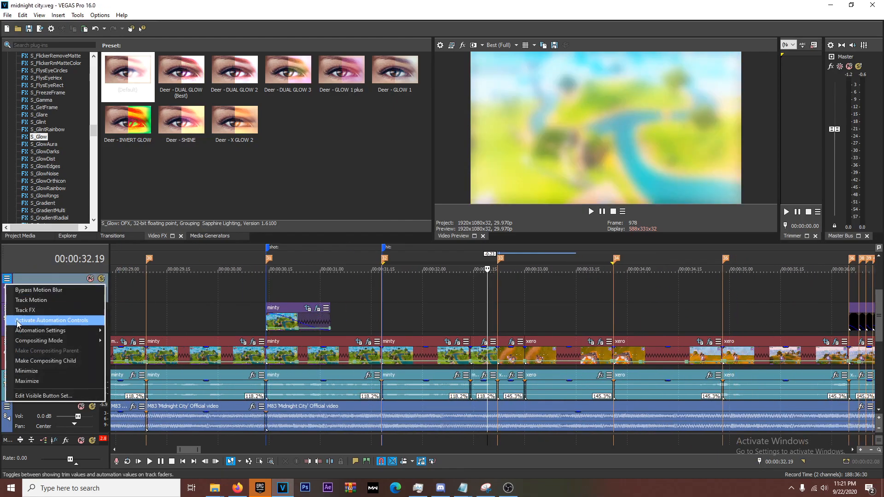
pyautogui.click(25, 309)
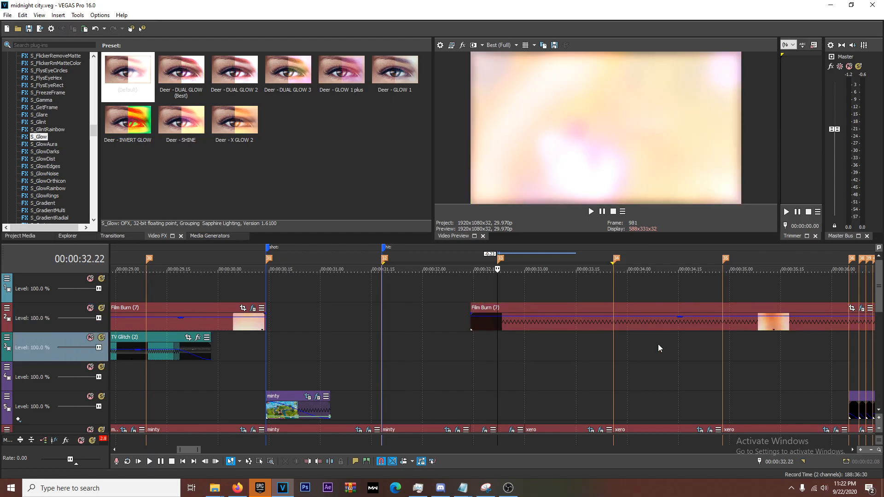
pyautogui.scroll(-3)
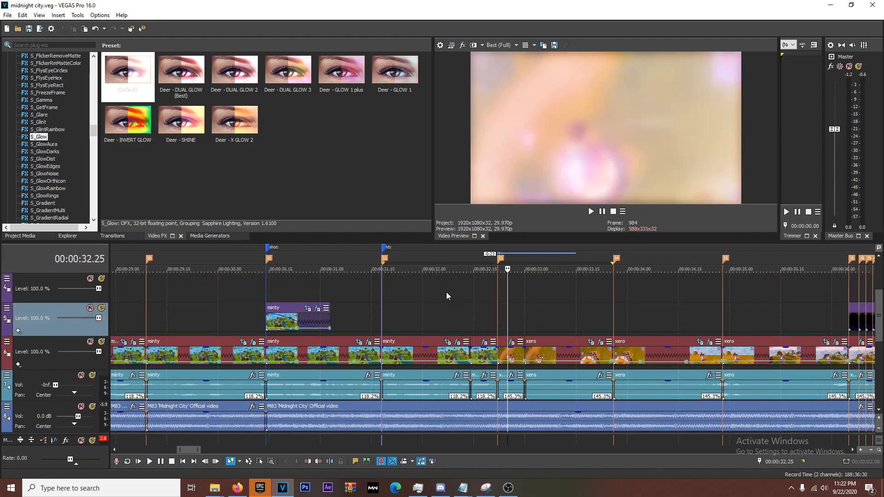
pyautogui.click(590, 211)
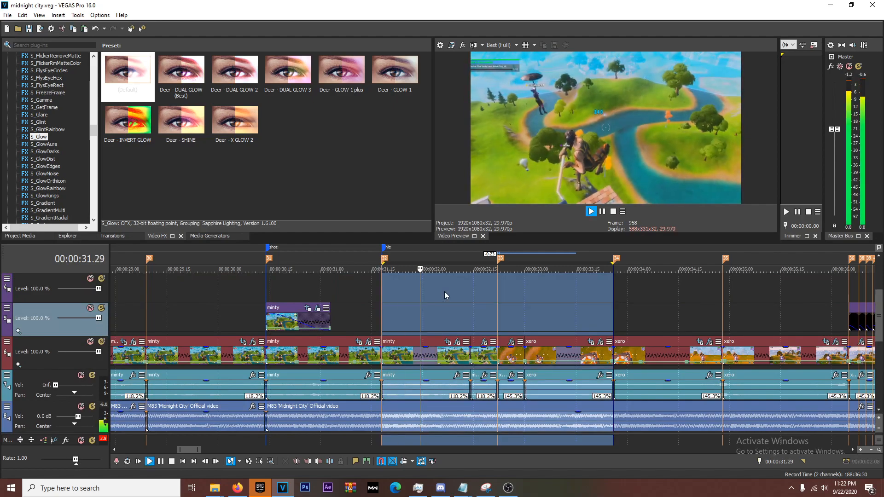